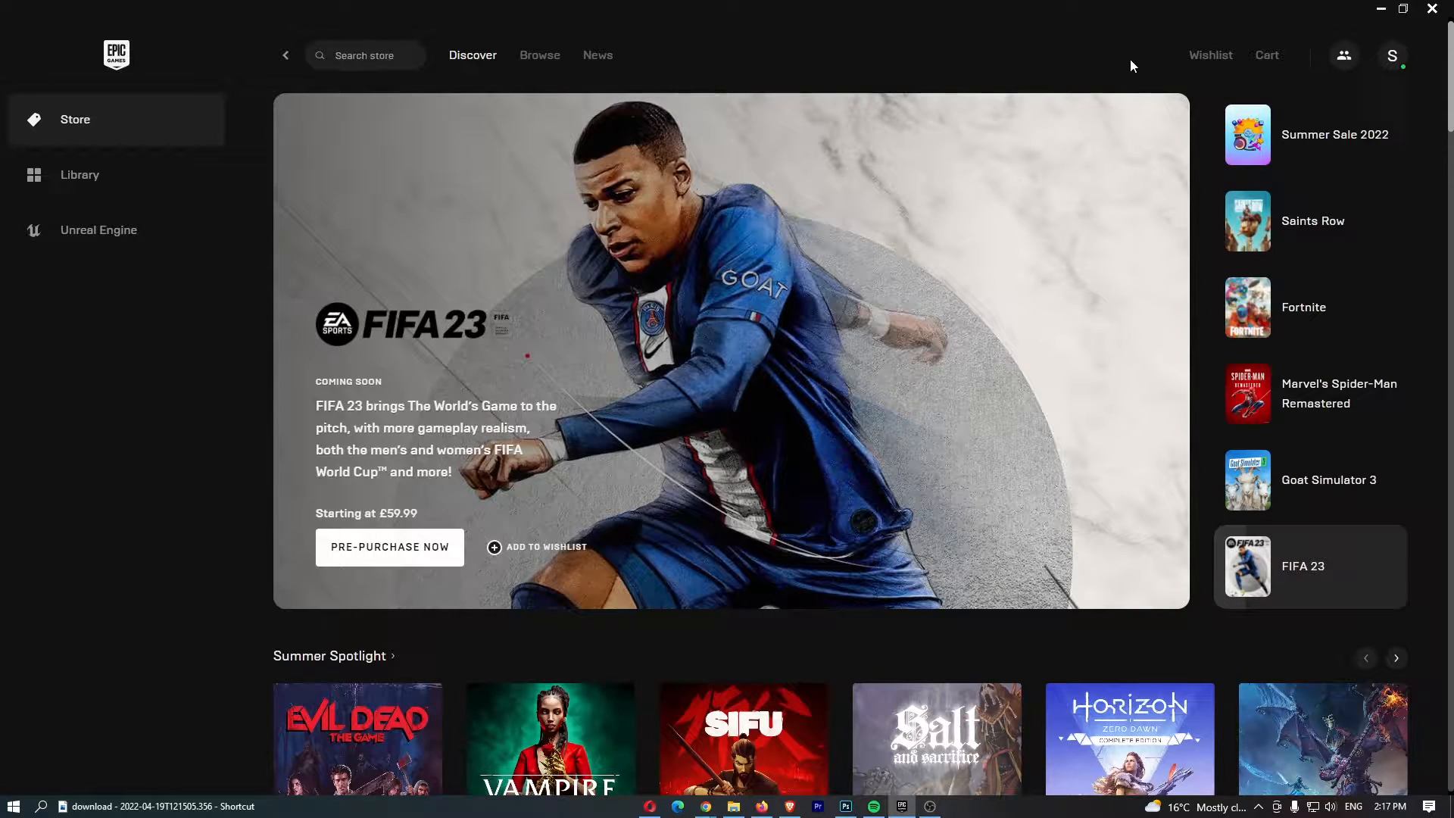
mouse_move(1052, 7)
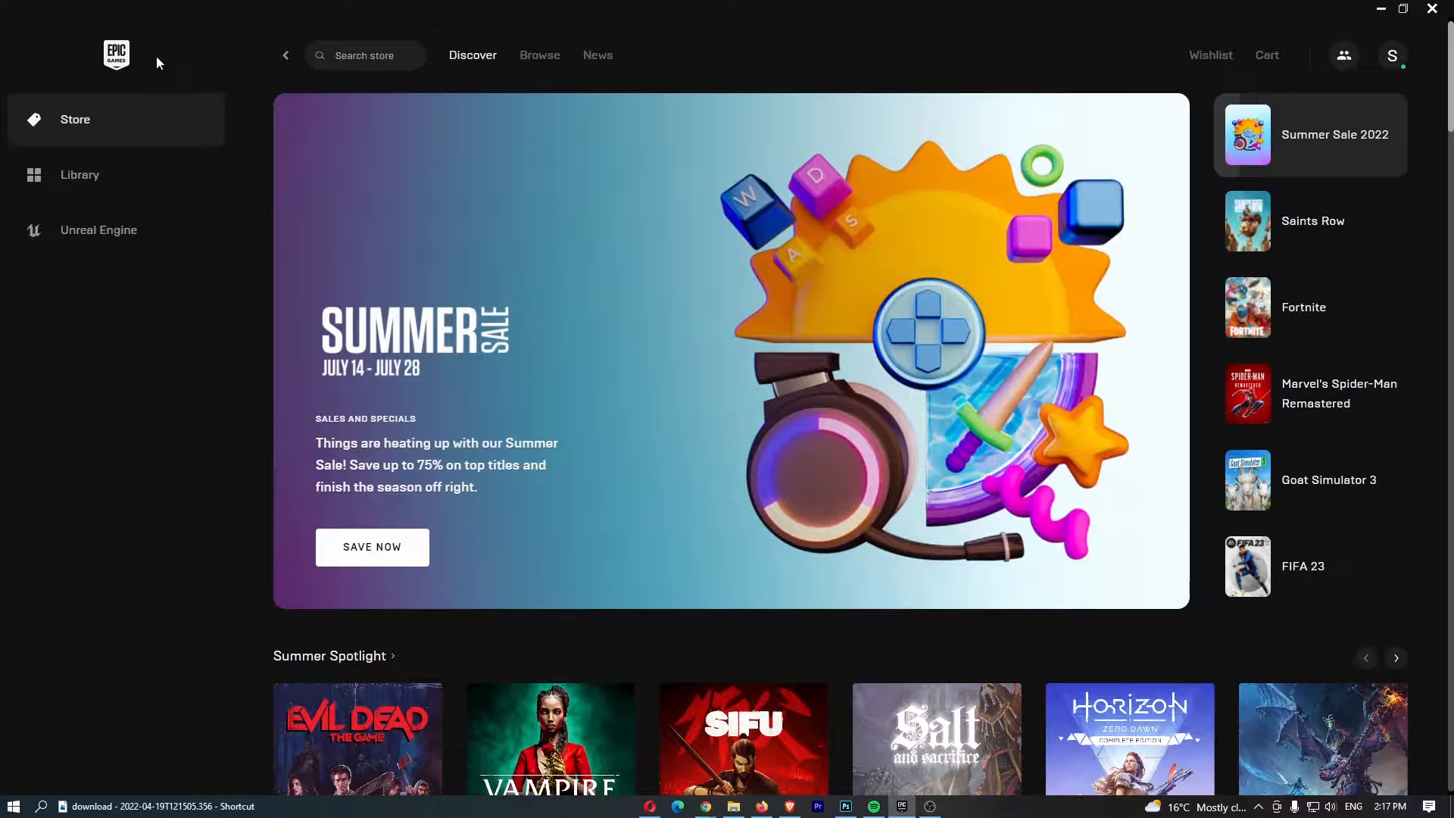
mouse_move(212, 252)
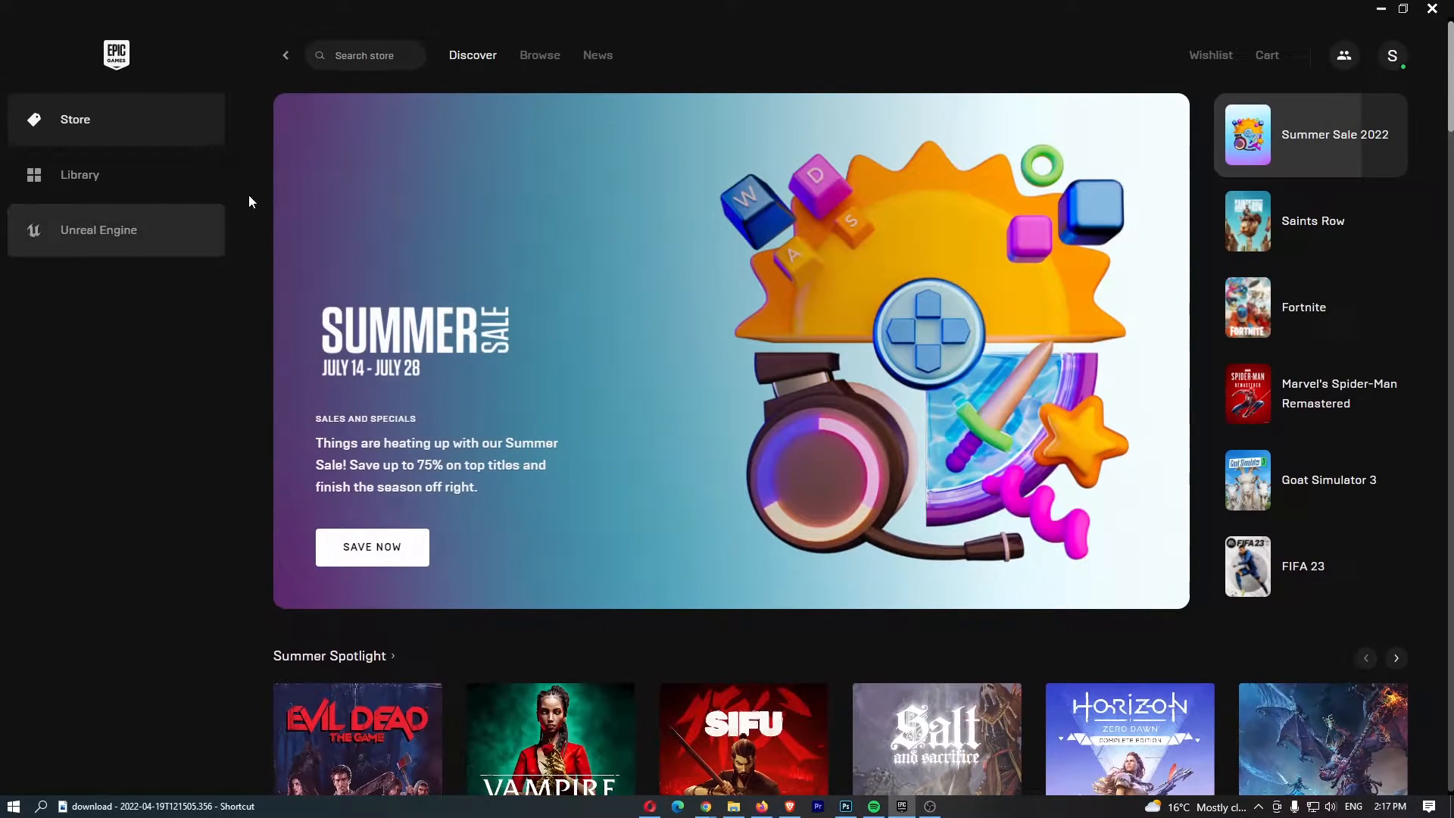
Show the Unreal Engine section, then open Manage Account from the signed-in account's menu.
click(98, 228)
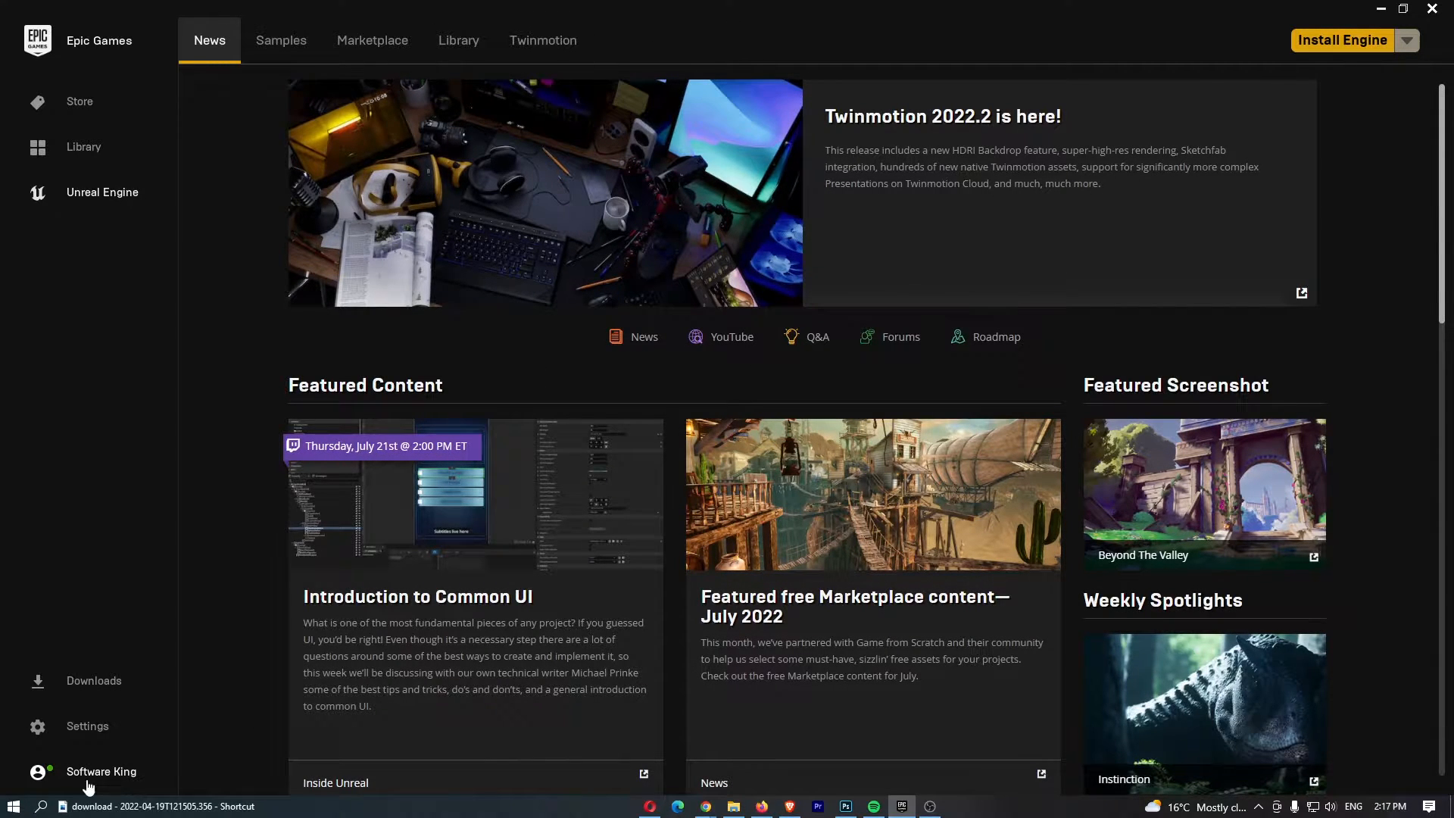
click(100, 771)
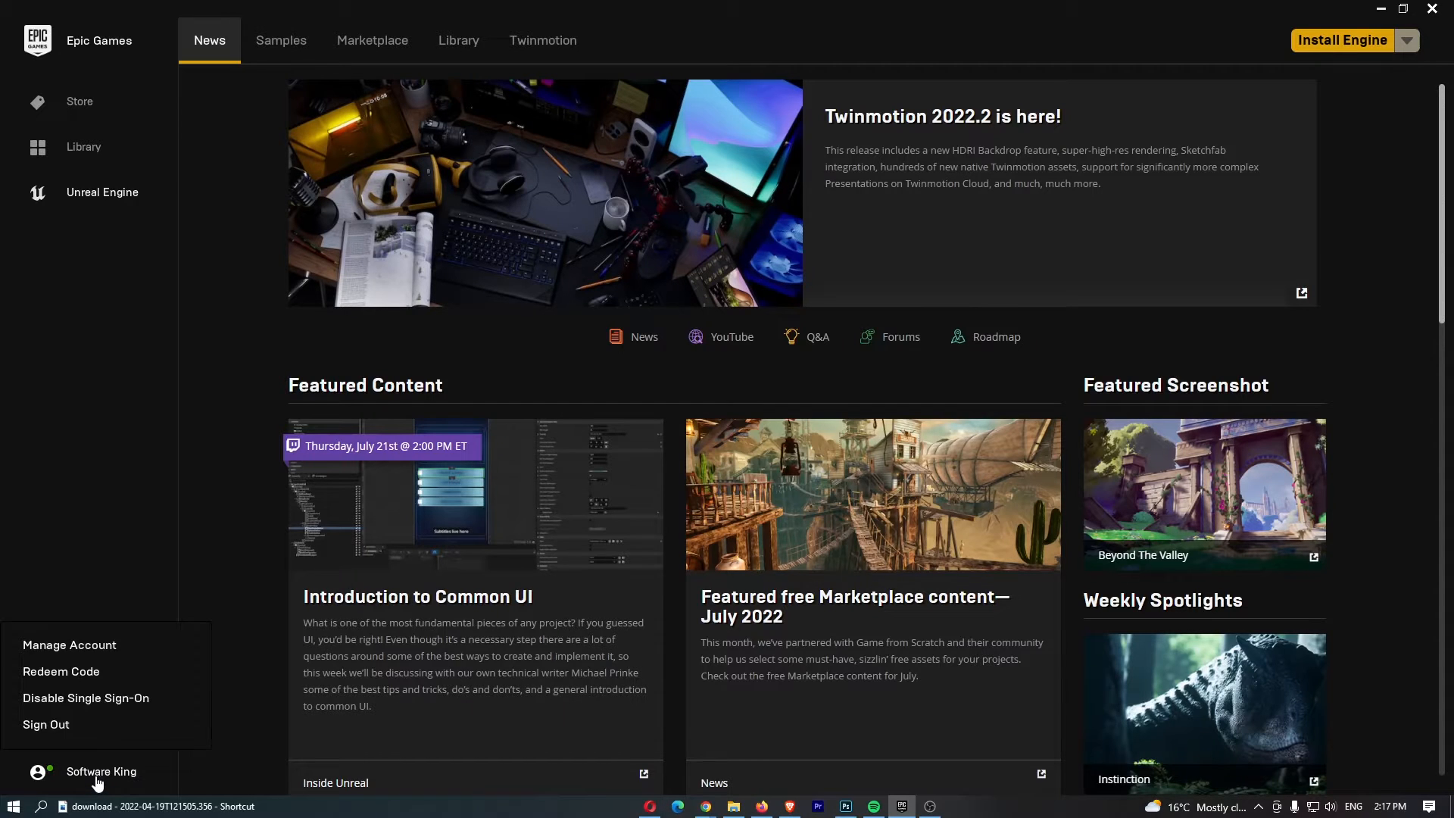
mouse_move(83, 645)
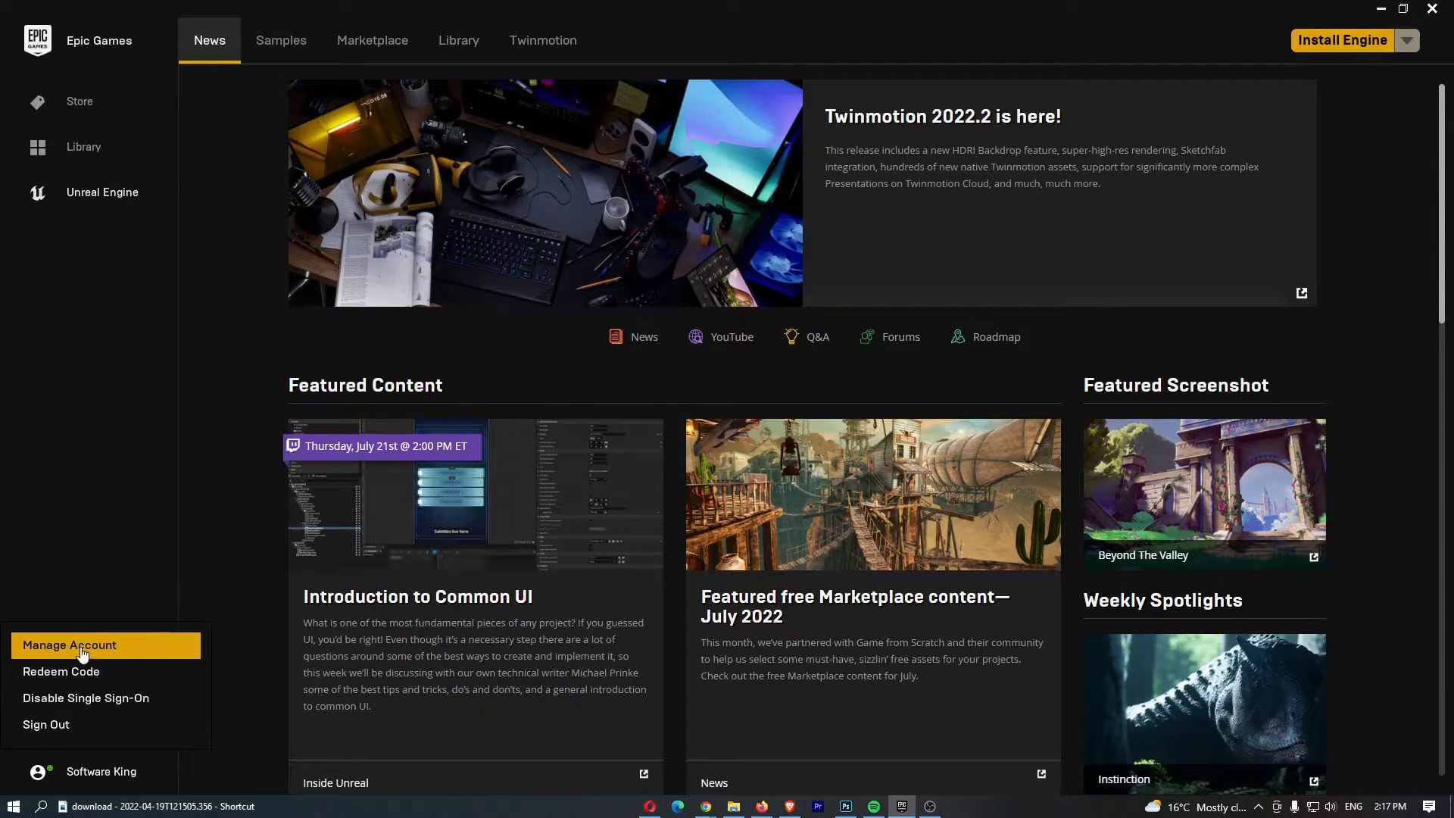
click(69, 645)
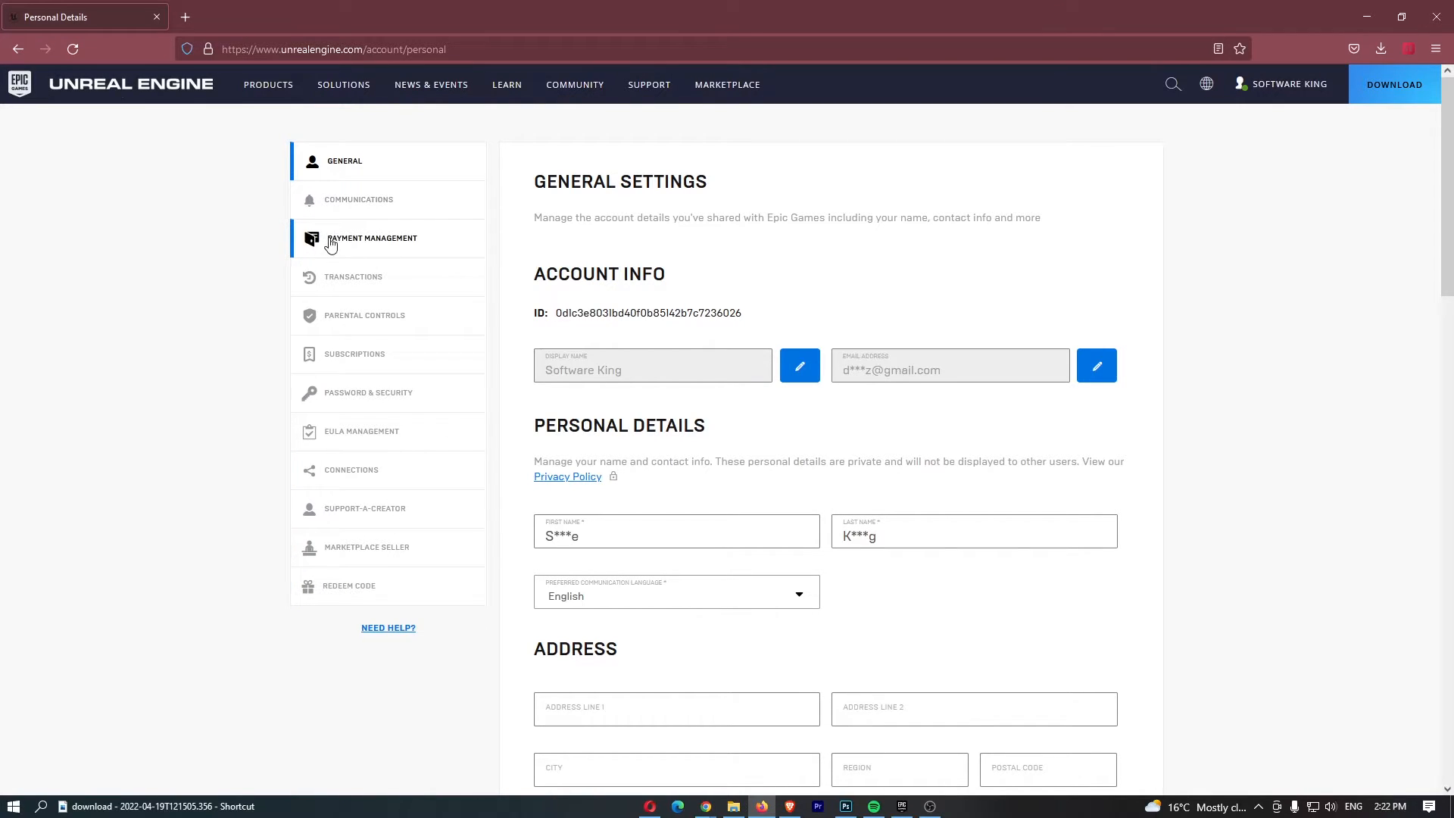
Go to Payment Management in the account settings sidebar.
click(372, 237)
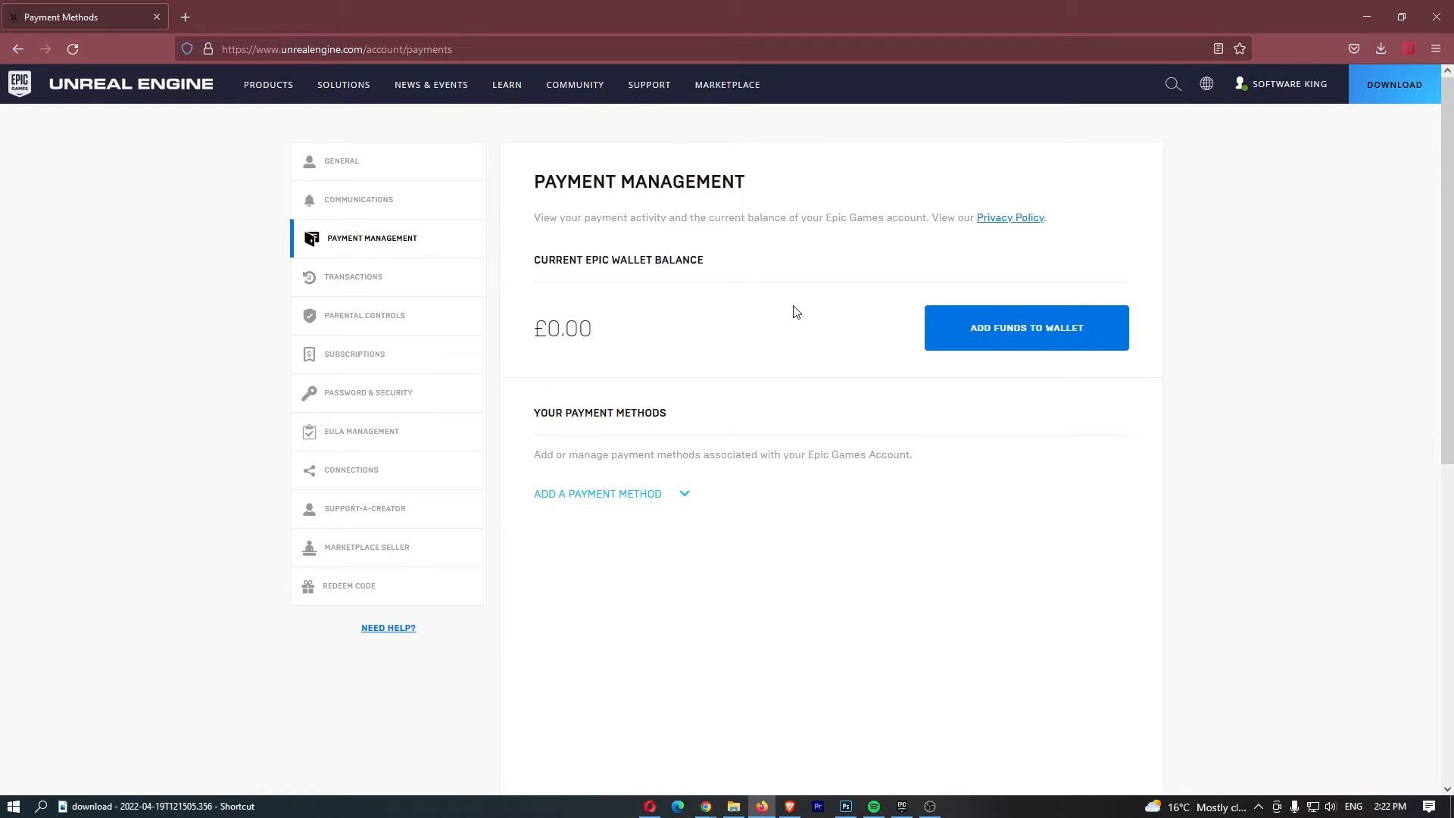
mouse_move(571, 505)
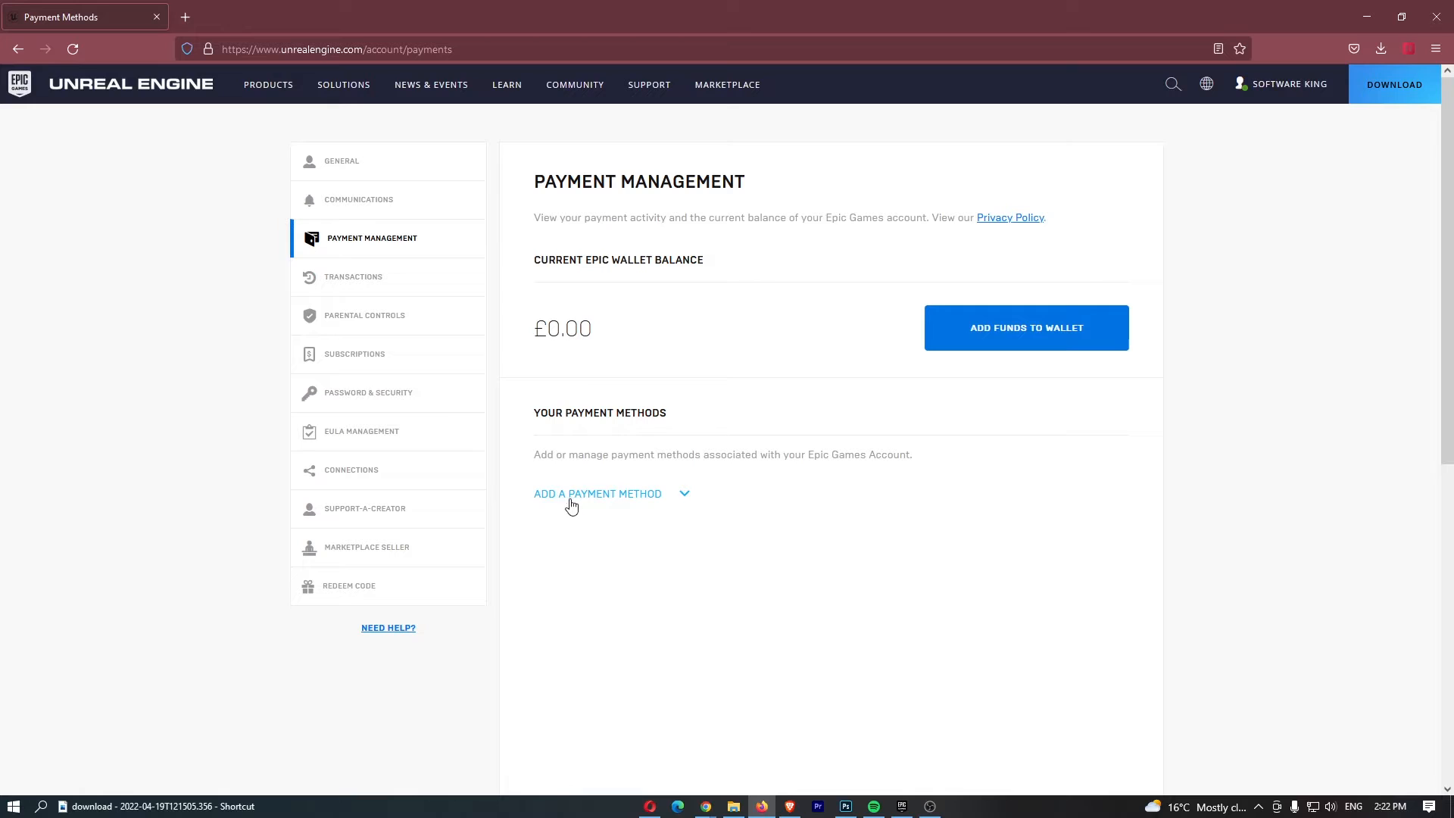
Expand Add a Payment Method to reveal the empty Credit Card form.
click(597, 493)
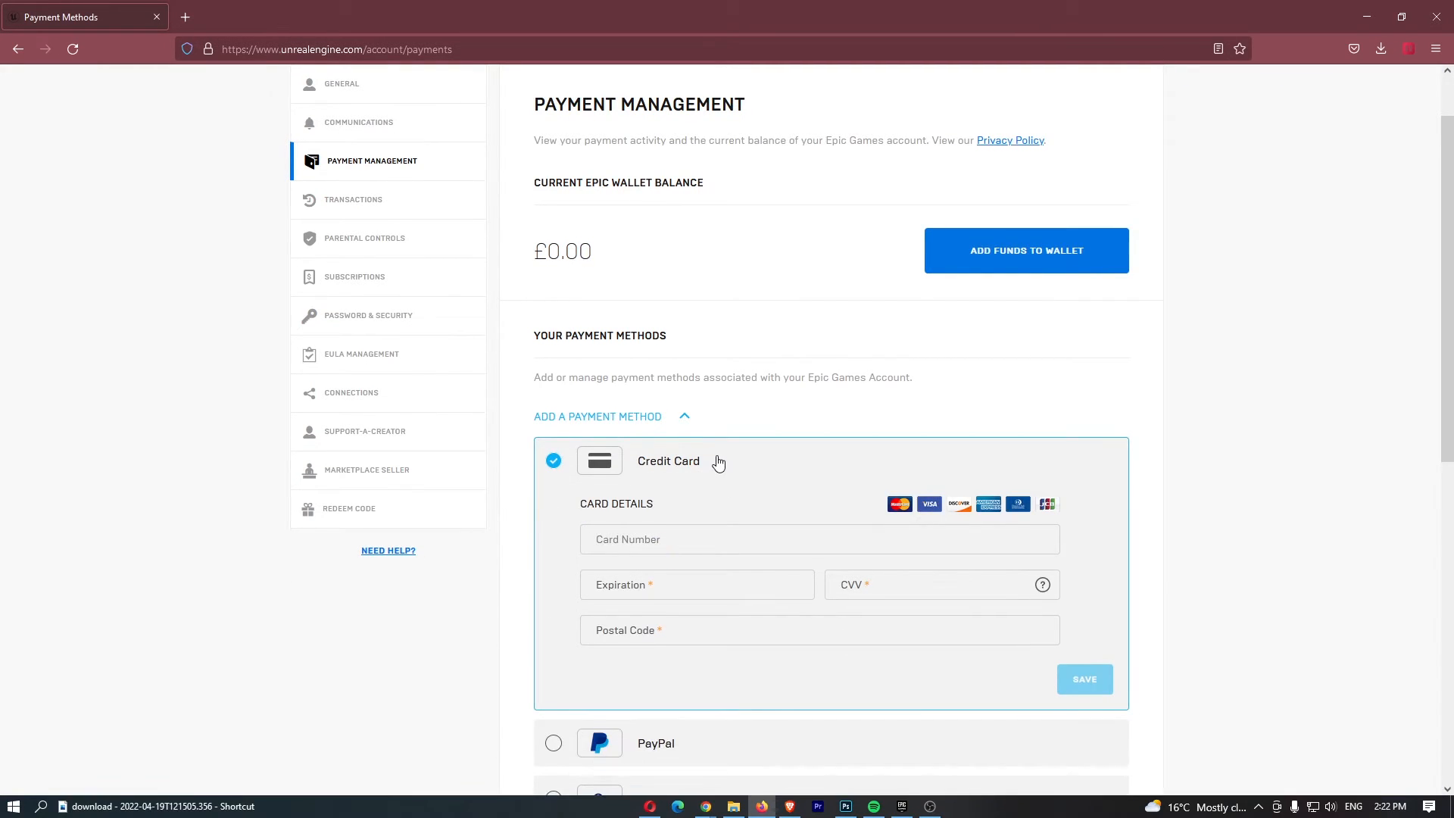
scroll(down, 3)
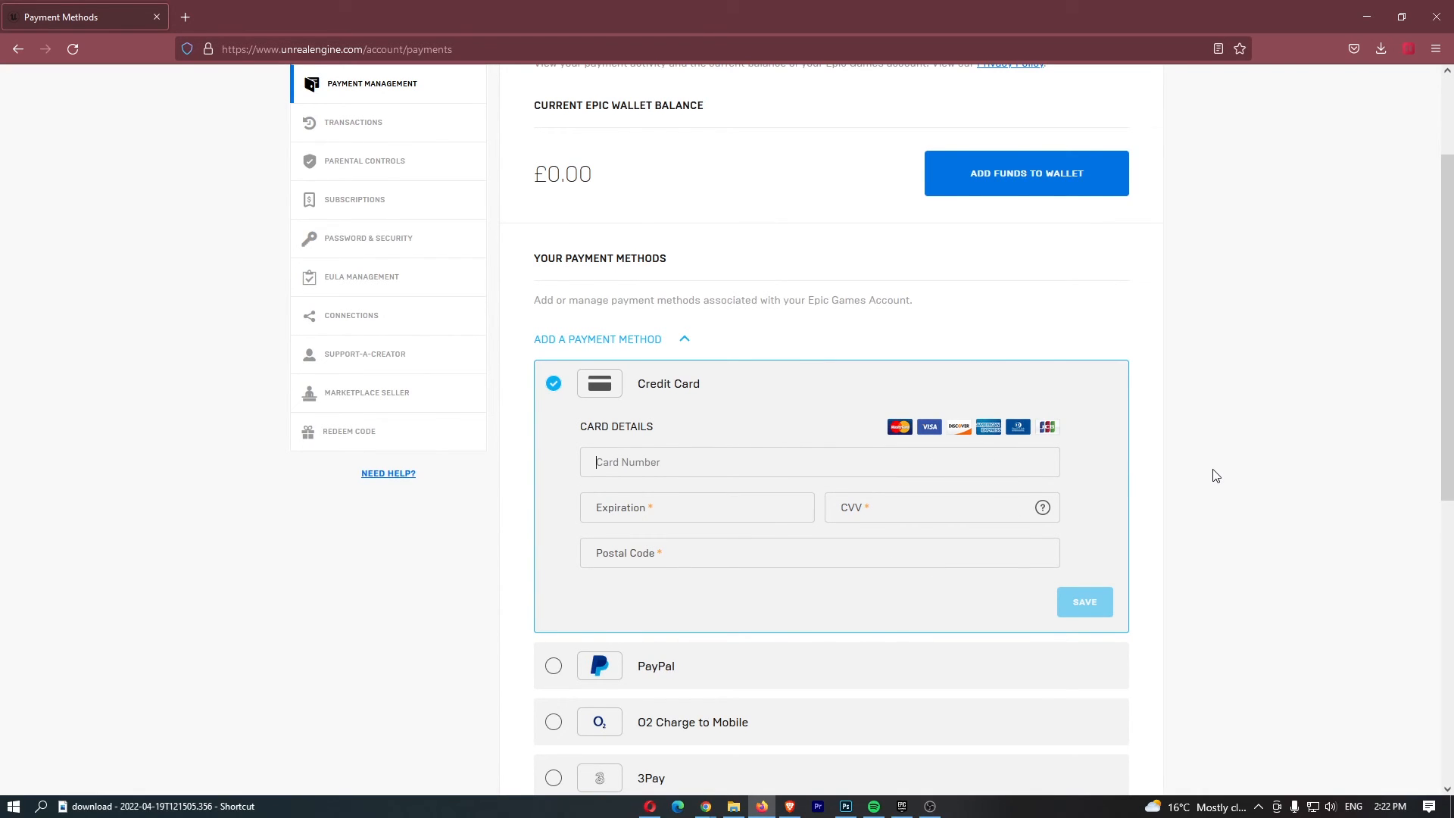
mouse_move(182, 553)
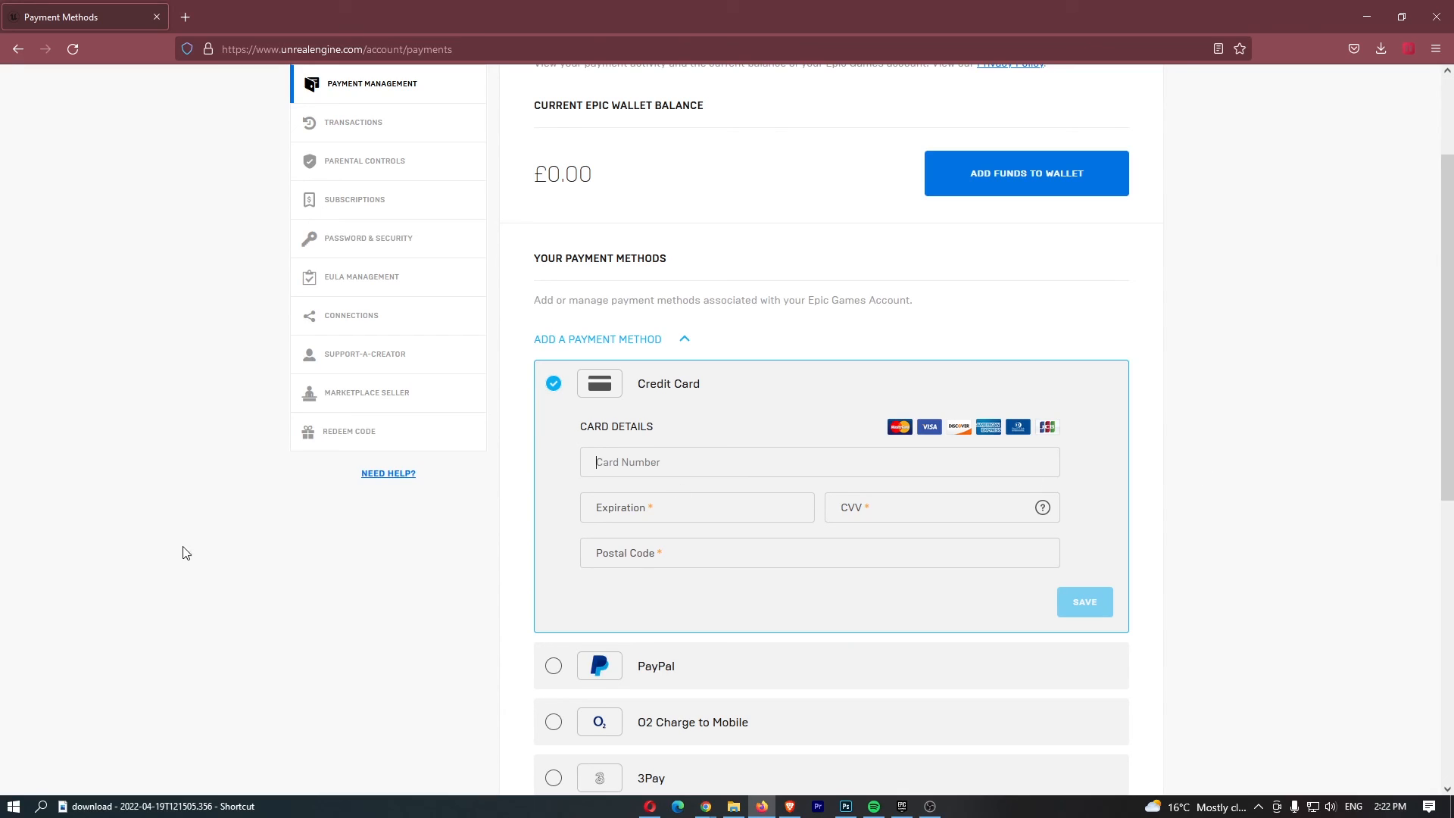